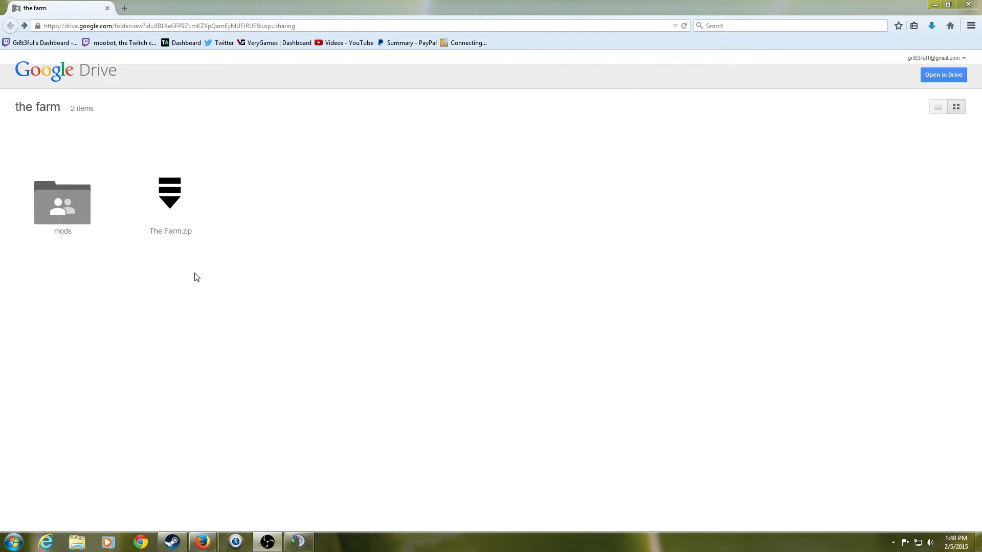
mouse_move(141, 273)
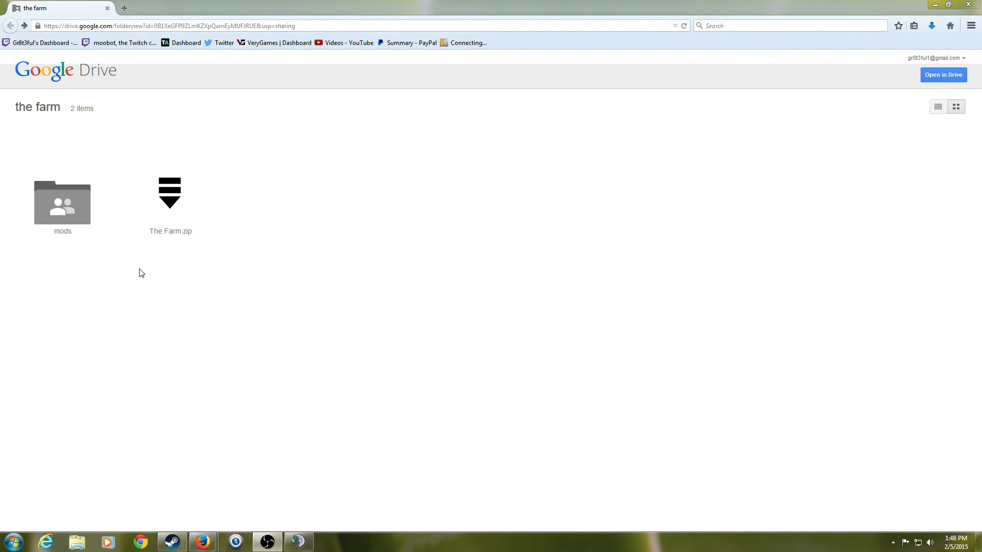
mouse_move(145, 227)
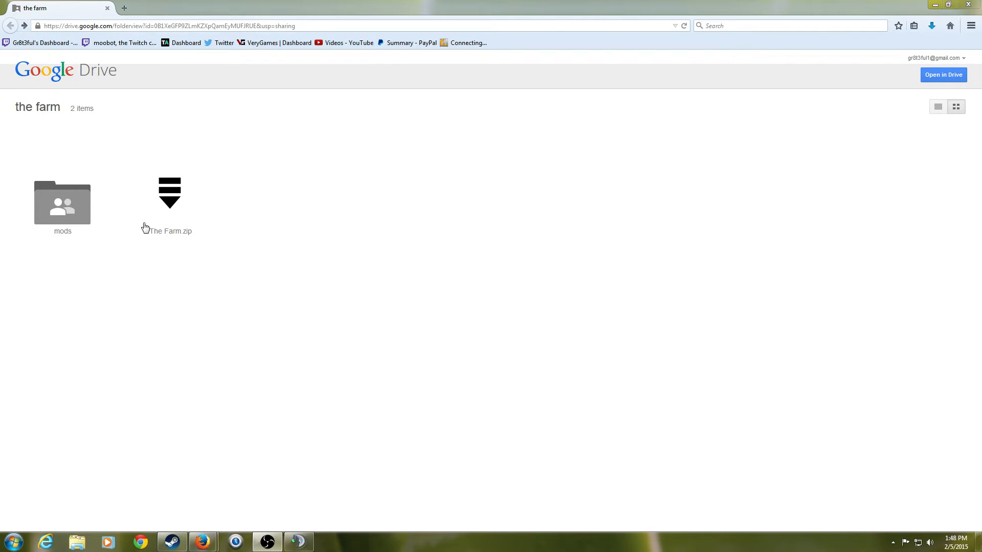
mouse_move(231, 374)
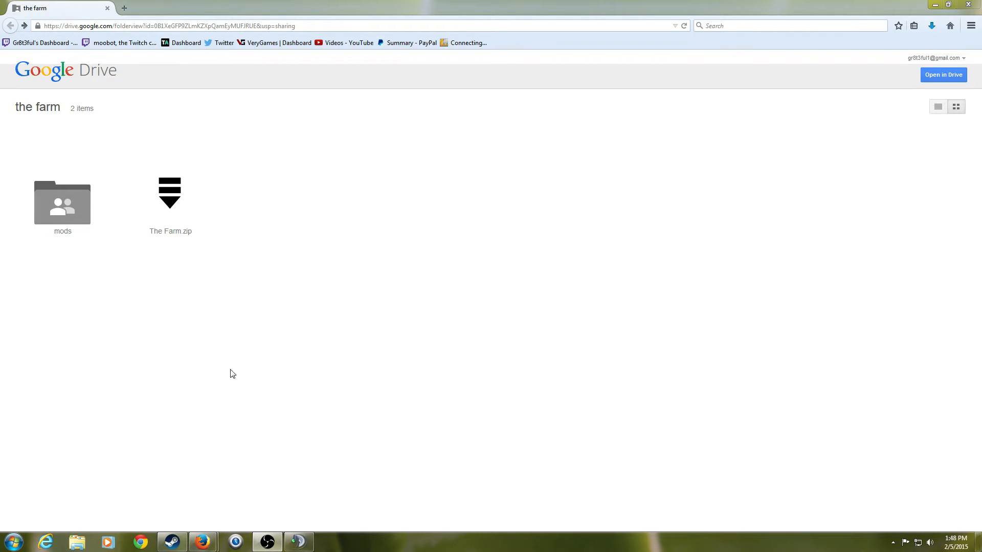
mouse_move(44, 188)
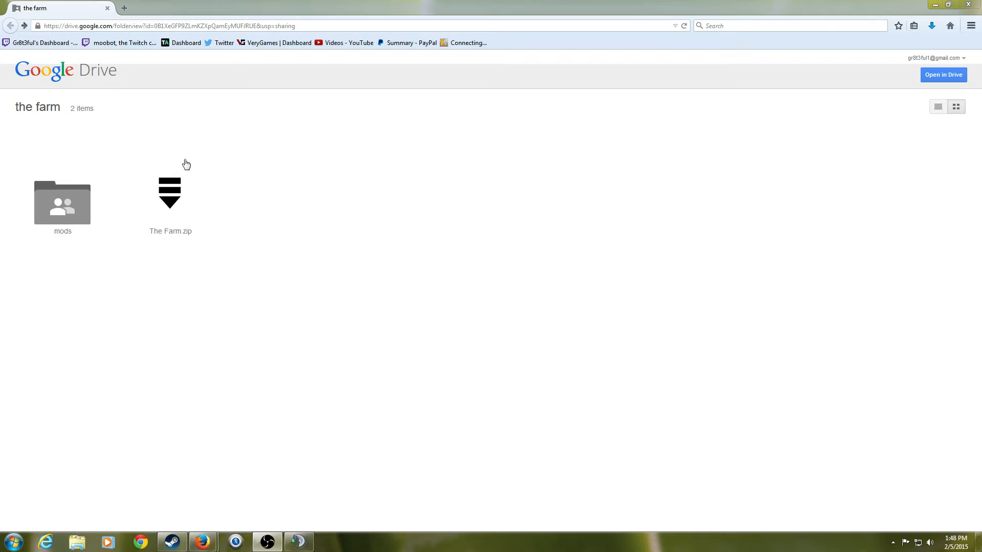
mouse_move(209, 192)
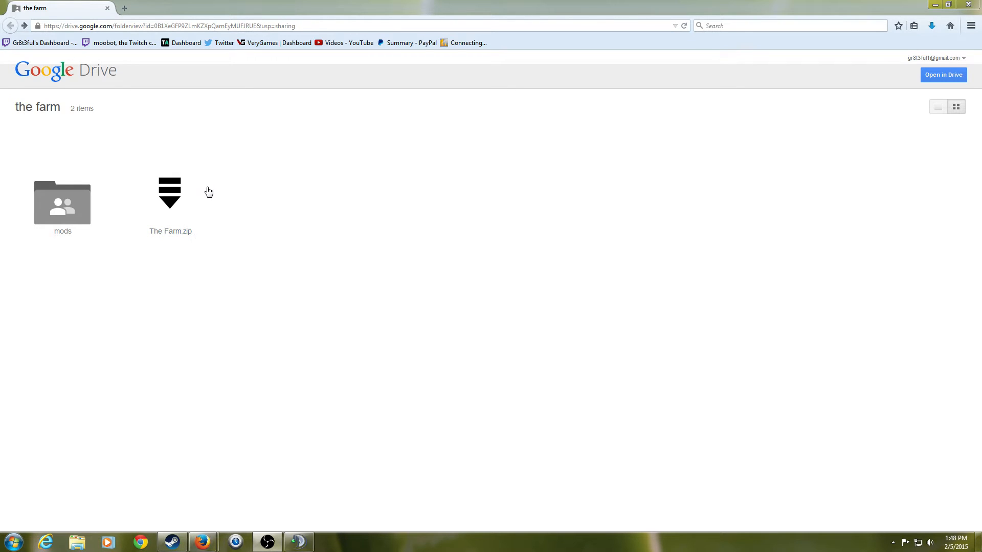
Preview The Farm.zip and scroll through its list of 63 mod archives
double_click(170, 192)
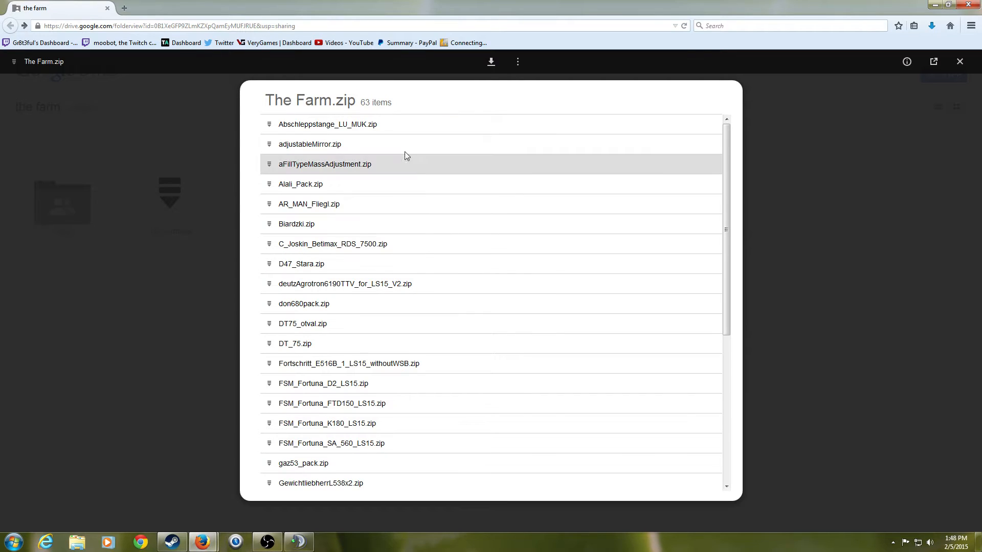
scroll("down", 3)
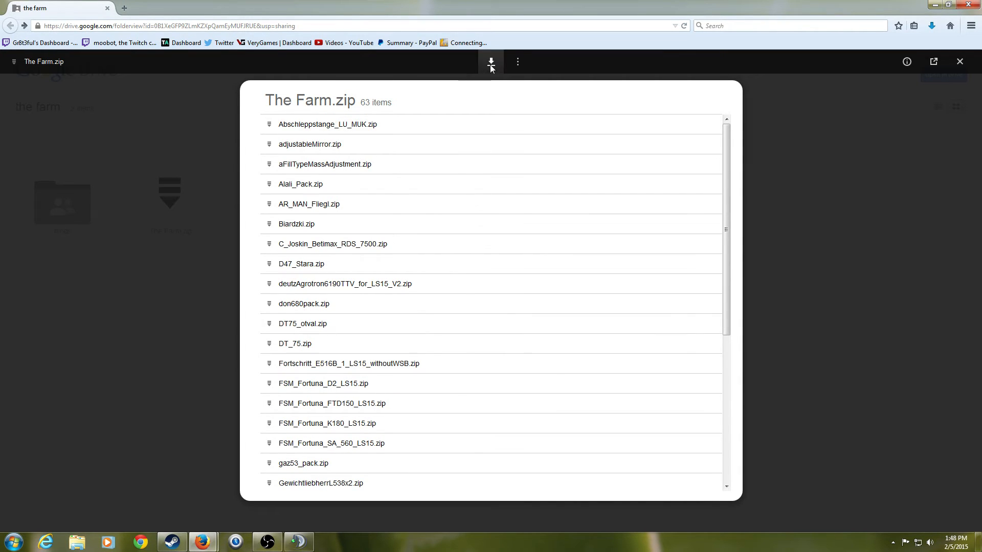
mouse_move(491, 61)
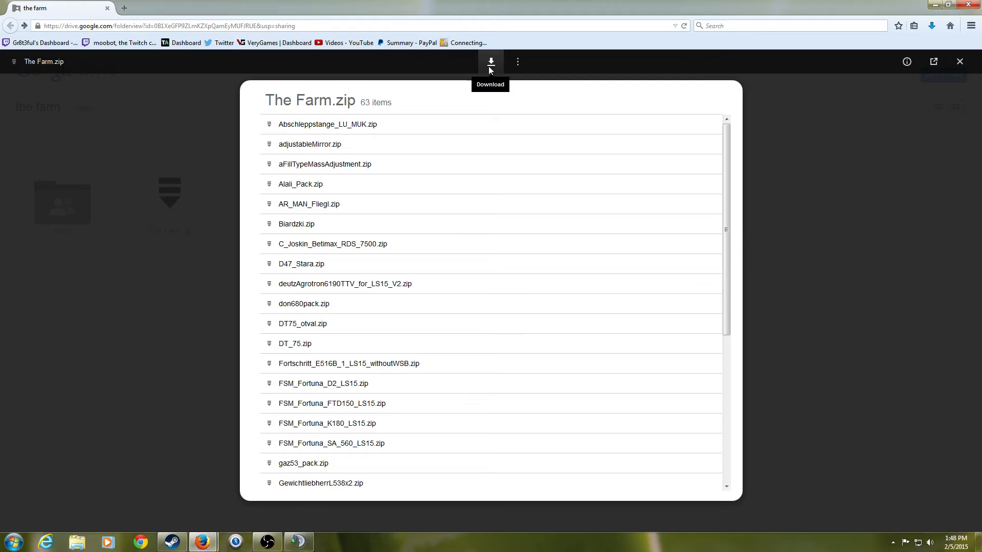
mouse_move(77, 268)
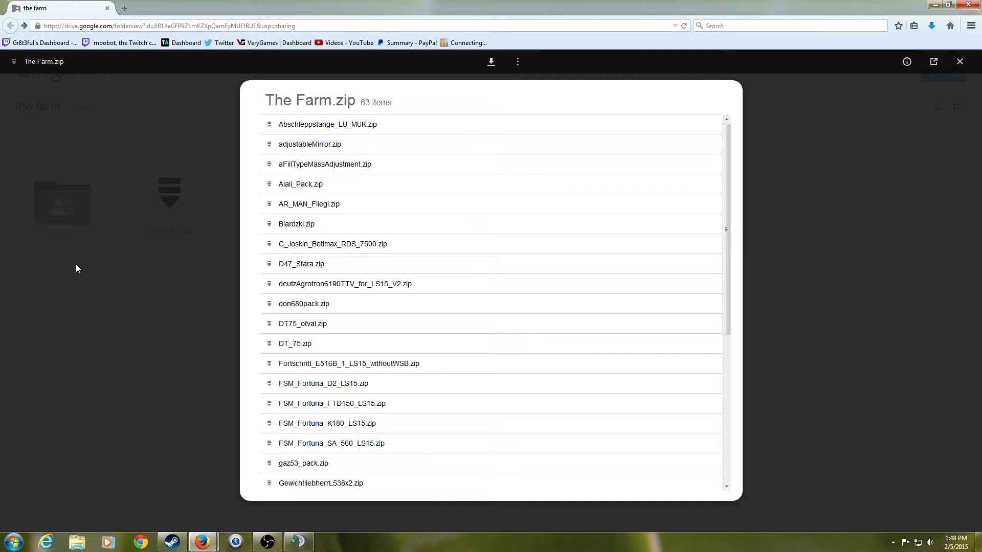
mouse_move(112, 155)
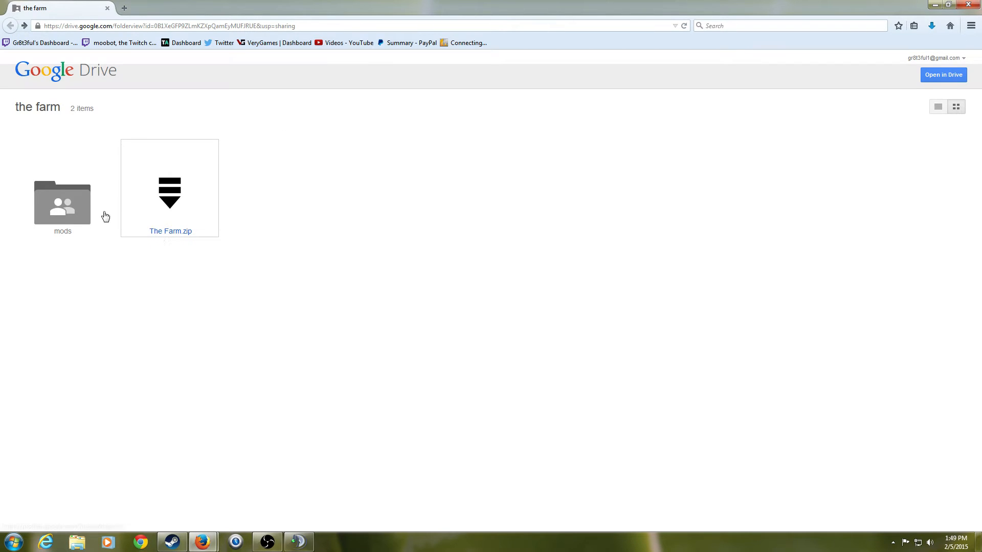
Open the mods folder, browse its grid, and preview adjustableMirror.zip's four files
double_click(62, 203)
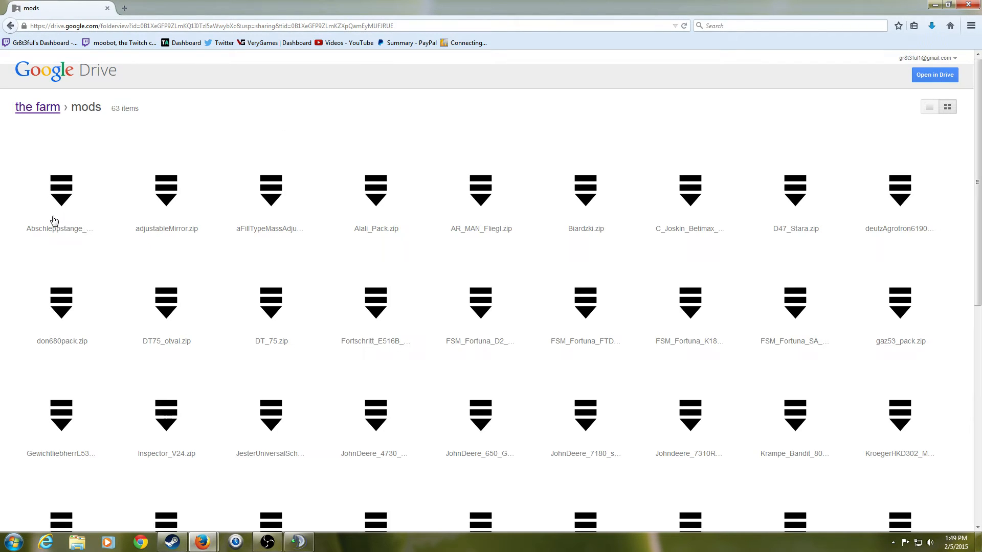
scroll("down", 3)
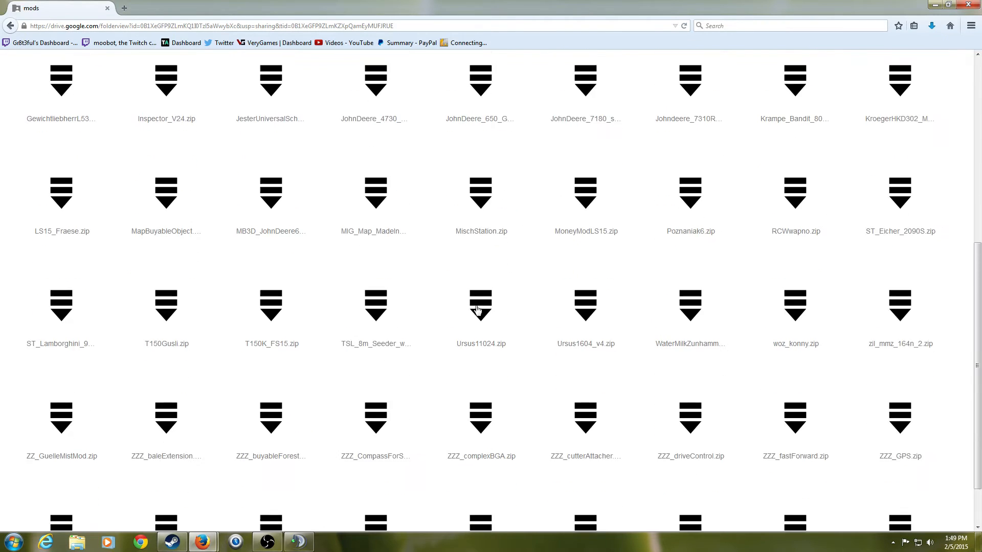
scroll("down", 3)
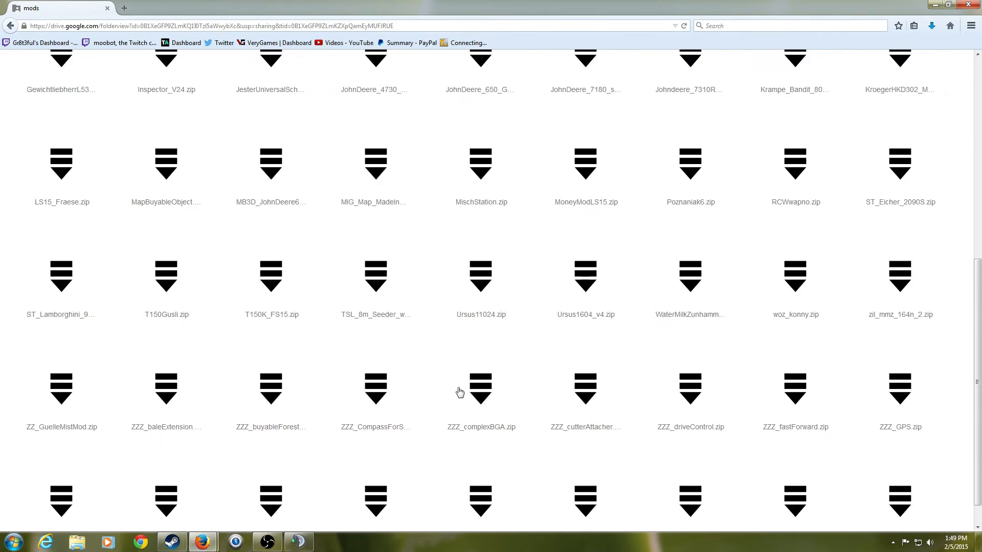
scroll("up", 3)
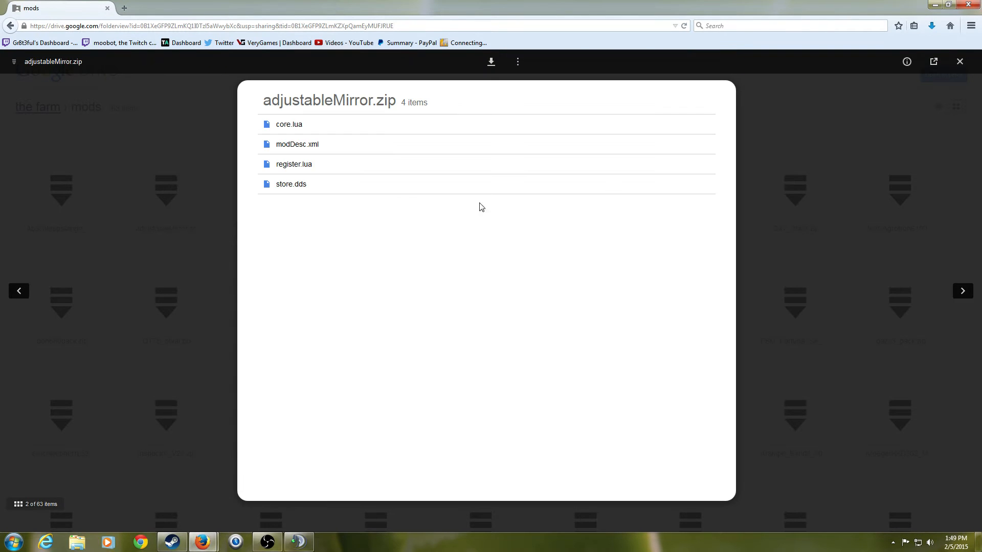
Download adjustableMirror.zip, choosing Save File in the Firefox dialog
left_click(491, 62)
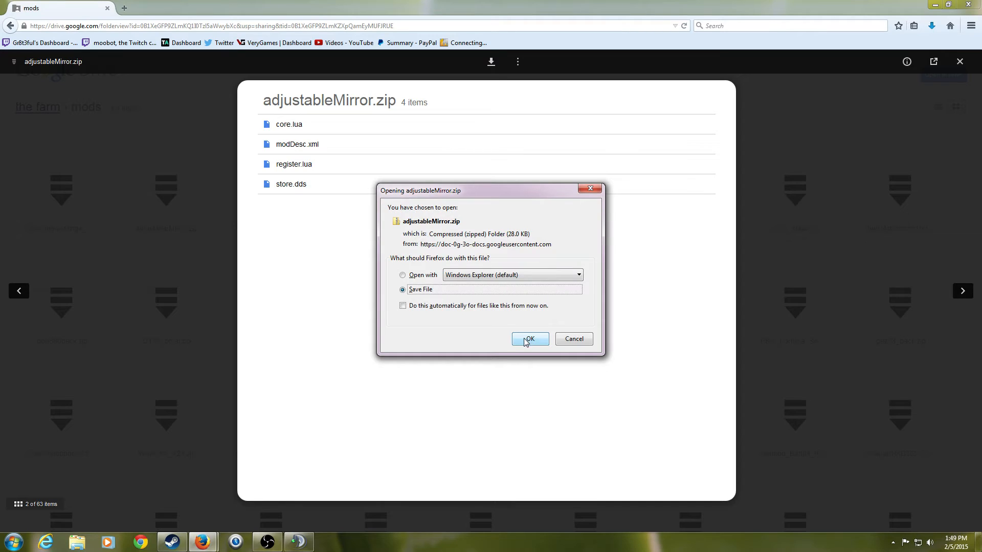
left_click(529, 339)
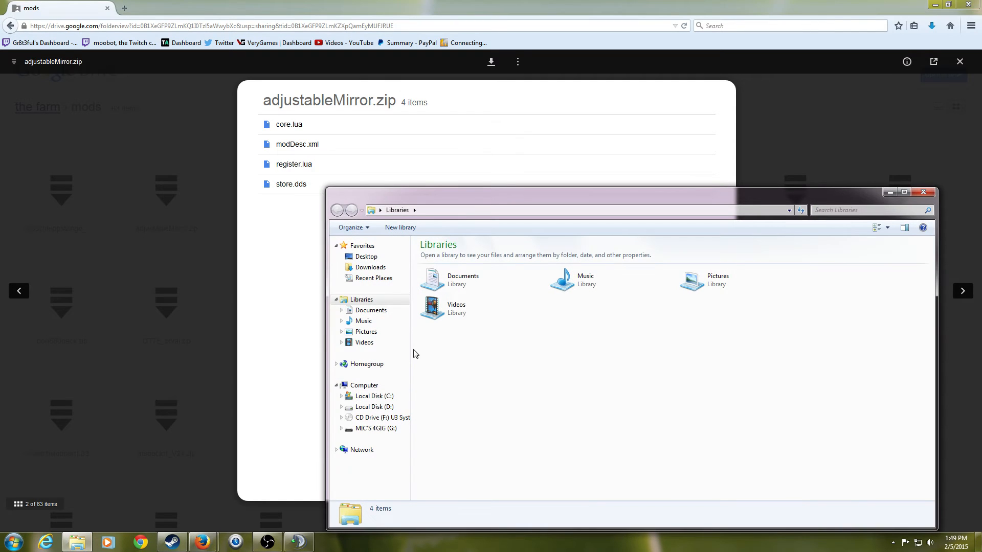
Show Downloads in Explorer and select The Farm beside adjustableMirror (29 KB)
left_click(370, 267)
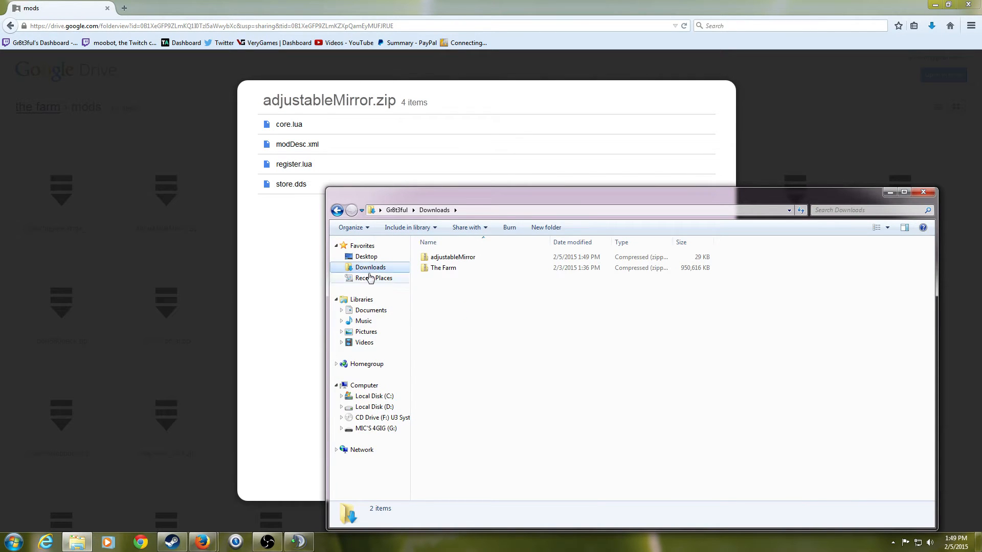
mouse_move(808, 360)
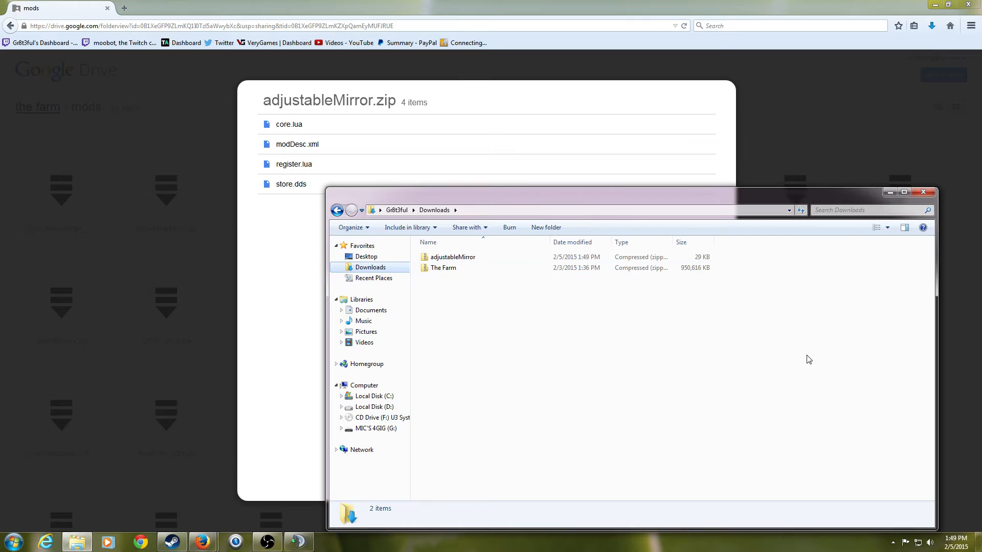
left_click(441, 267)
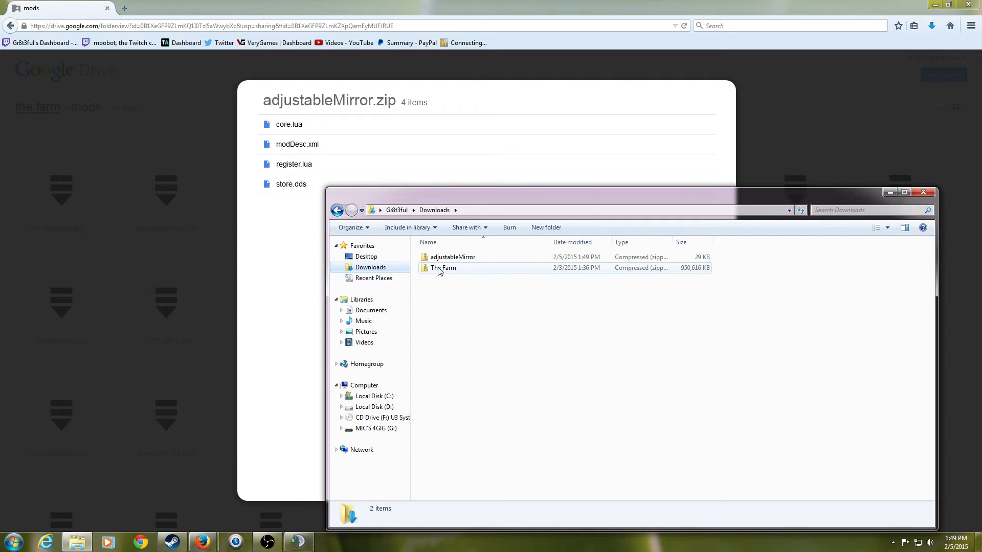
mouse_move(441, 268)
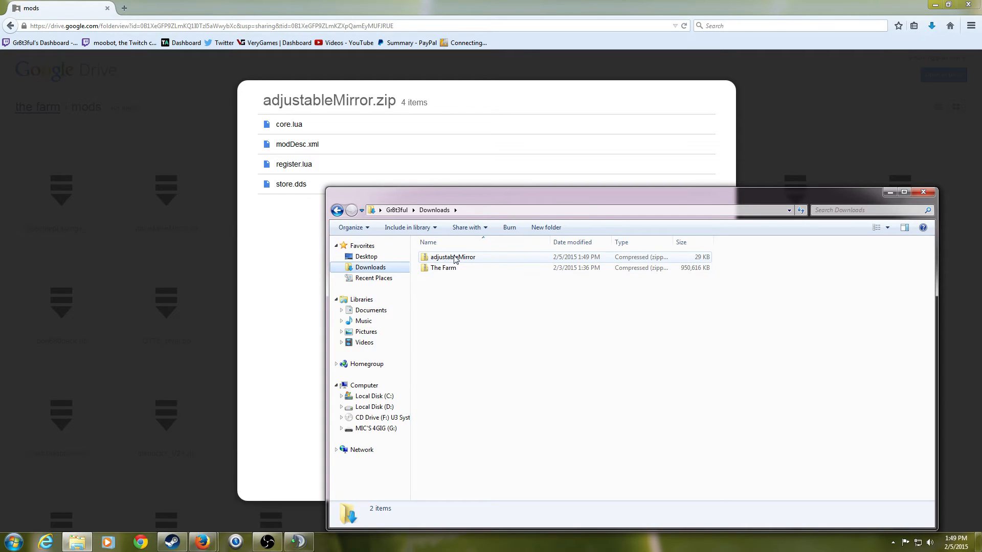
mouse_move(452, 256)
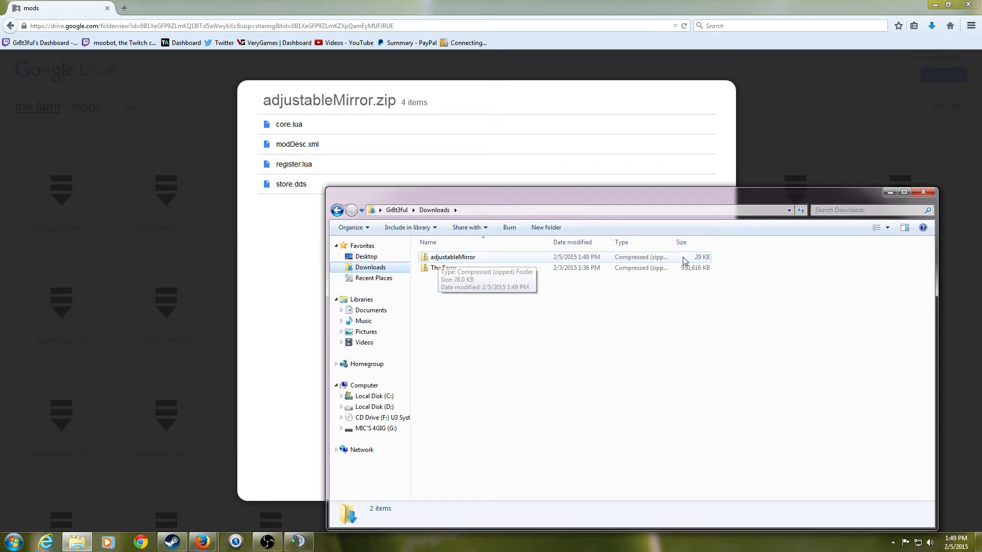
mouse_move(448, 263)
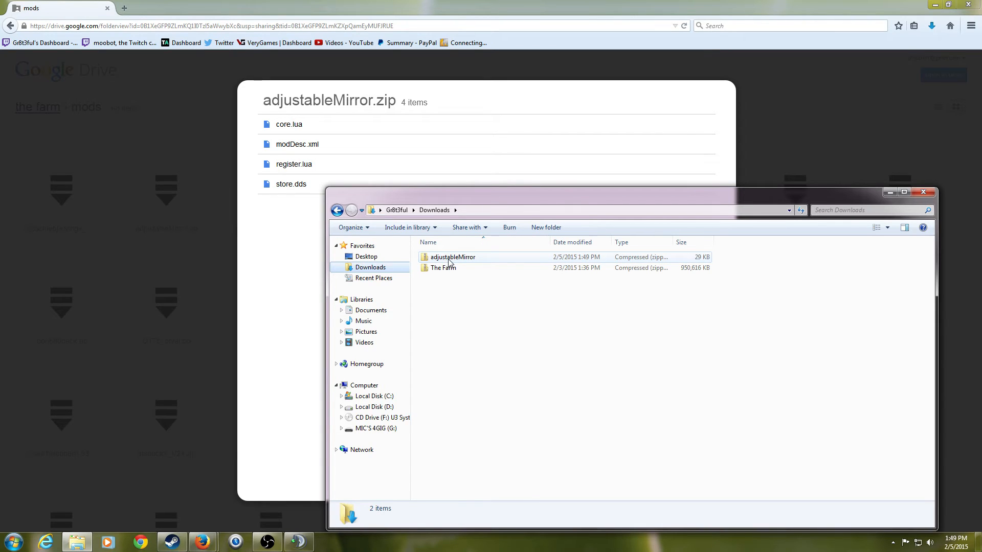
mouse_move(444, 268)
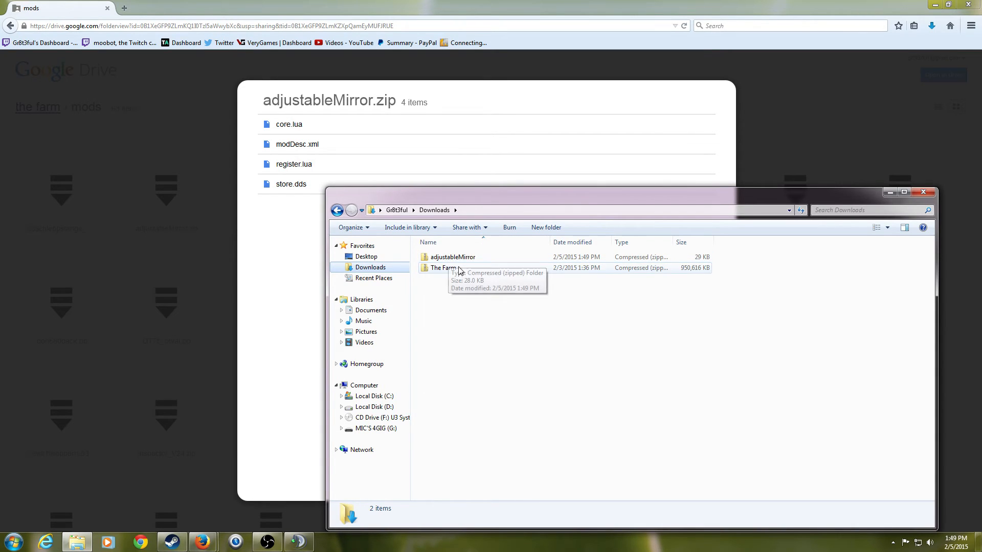
mouse_move(441, 271)
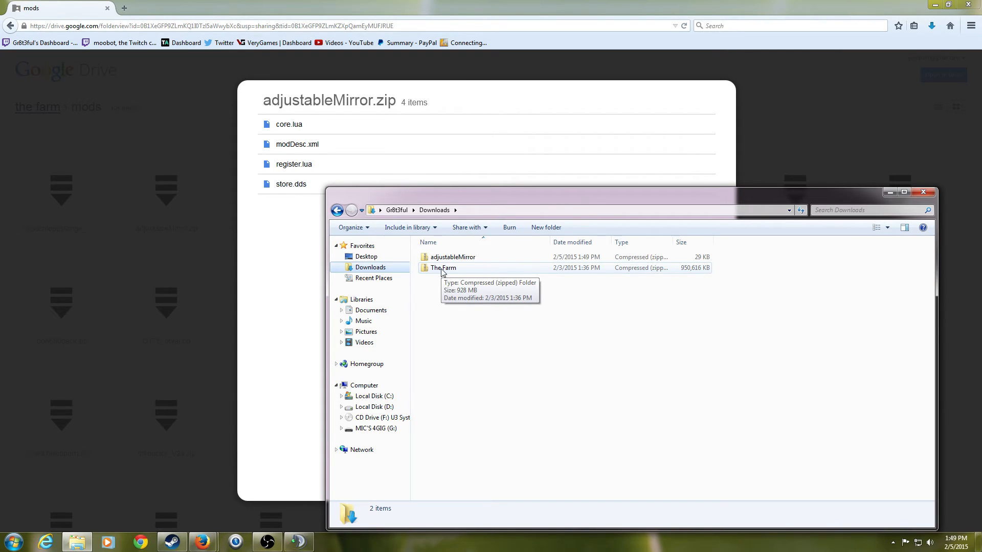
Start Extract All on The Farm archive and browse for a different destination
right_click(442, 268)
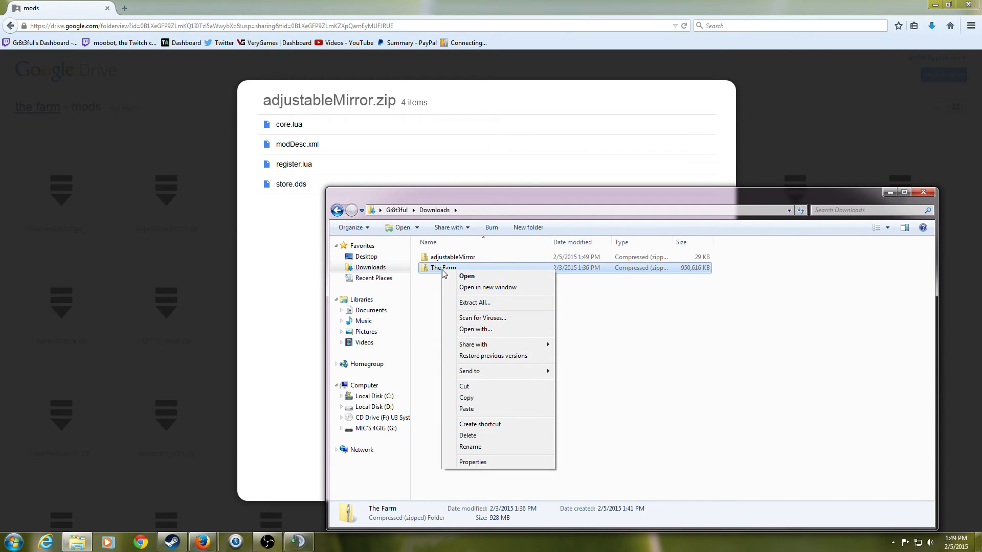
left_click(474, 302)
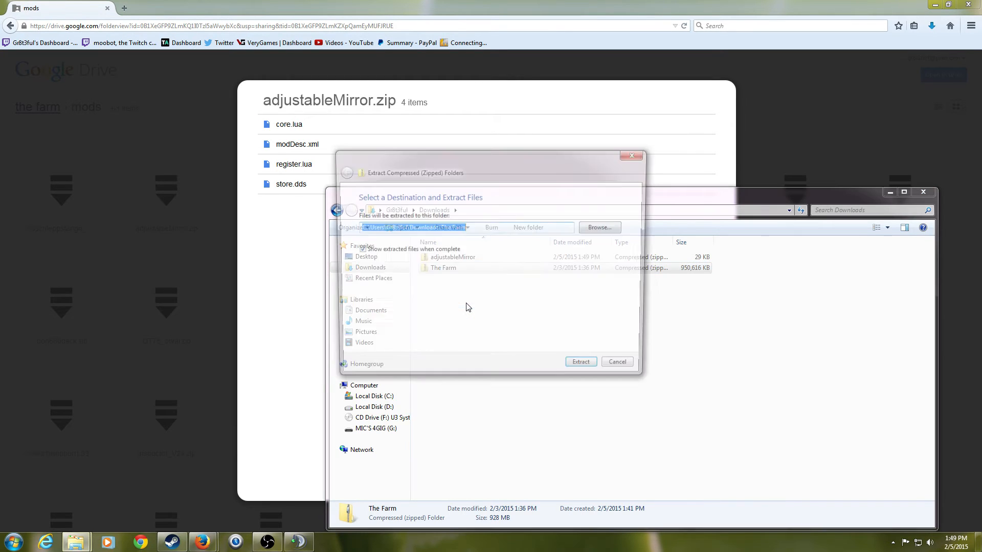
left_click(598, 227)
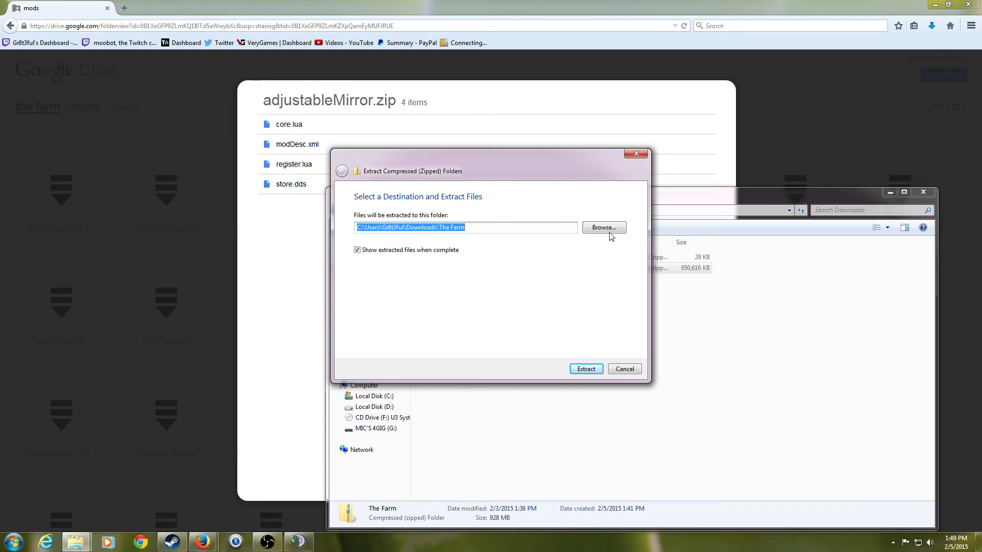
left_click(603, 227)
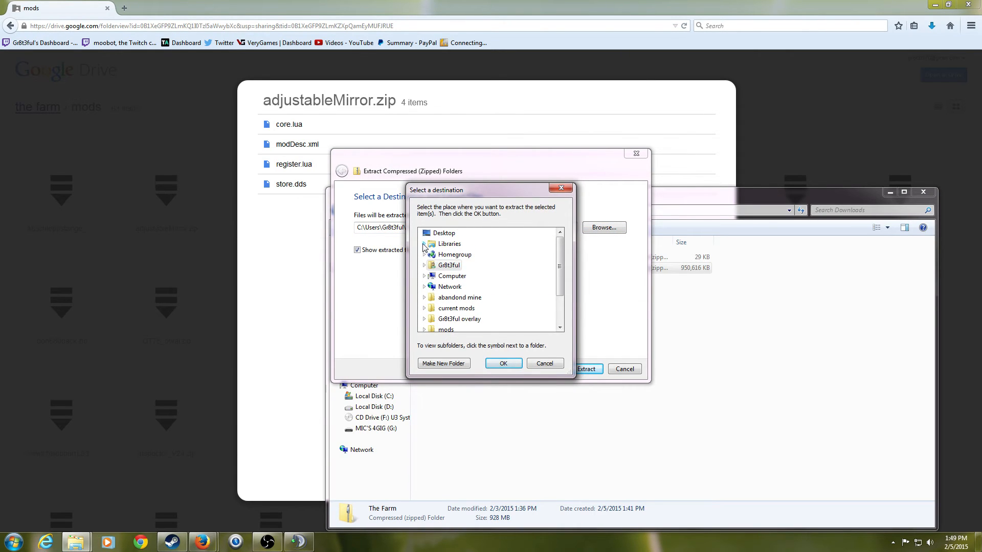
Extract The Farm into Documents > My Games > FarmingSimulator2015 > mods
left_click(424, 244)
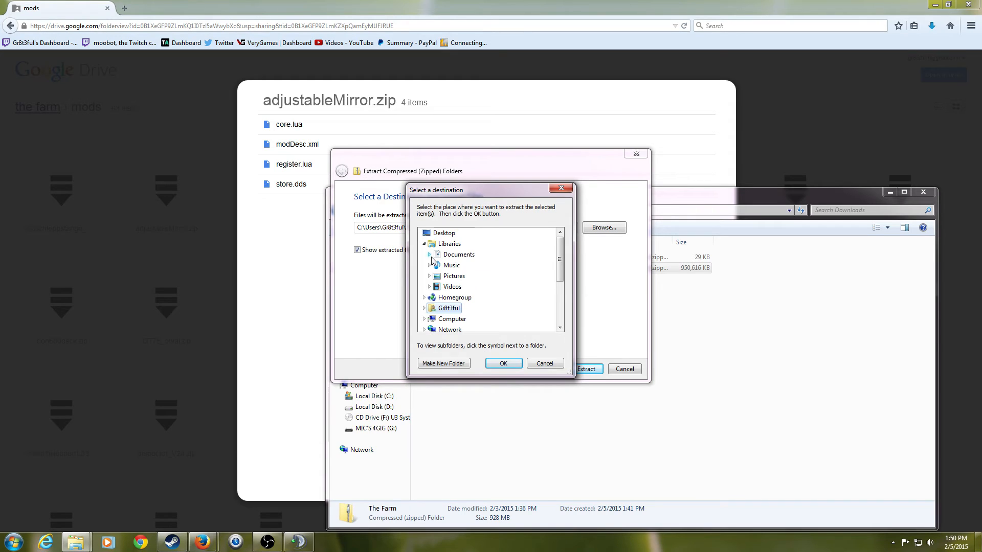
left_click(430, 254)
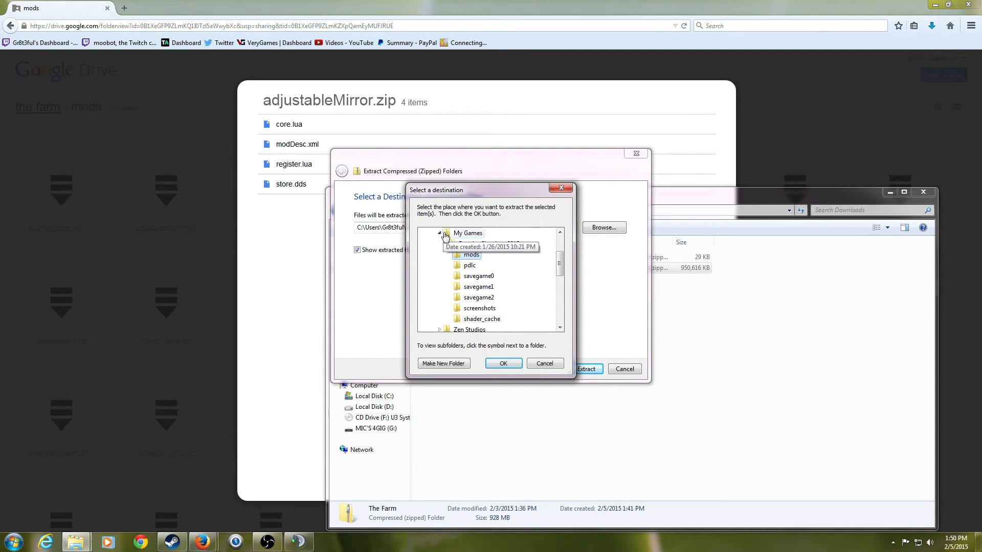
left_click(502, 363)
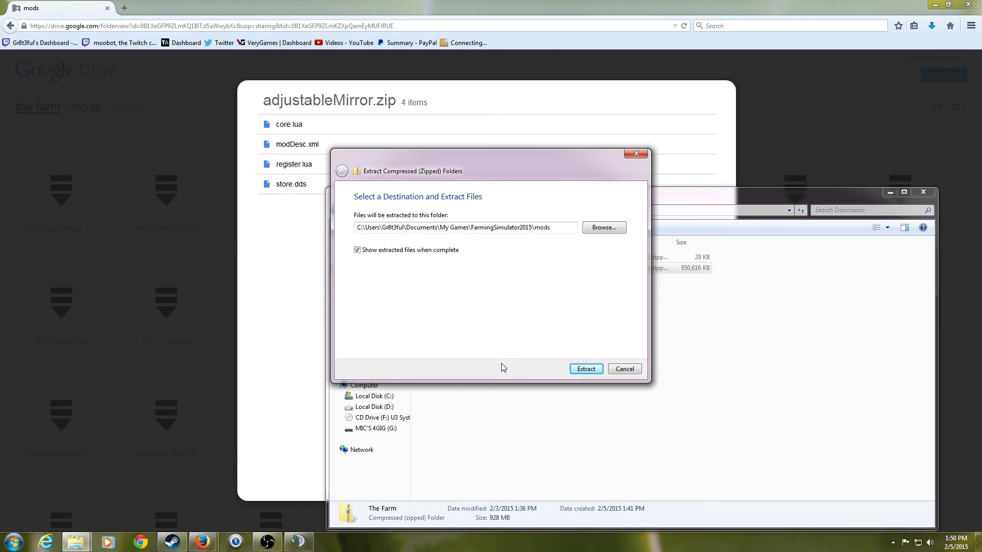
left_click(585, 369)
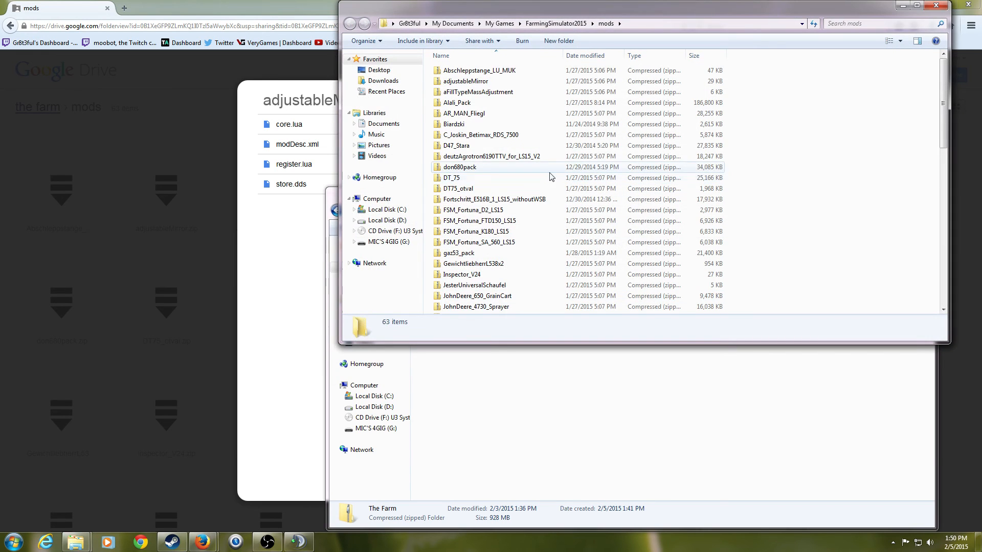
Scroll through the mods folder's 63 mod archives
scroll("down", 3)
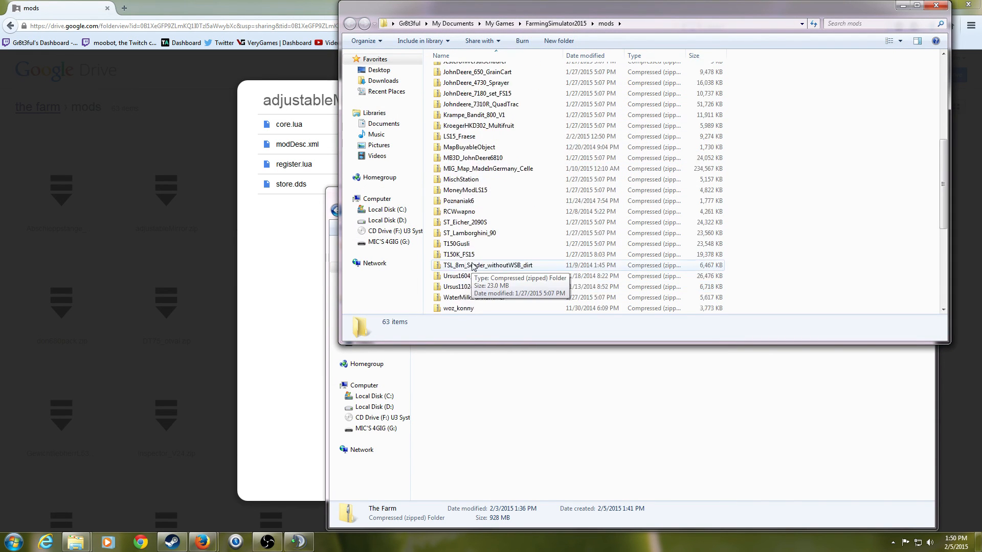
scroll("down", 3)
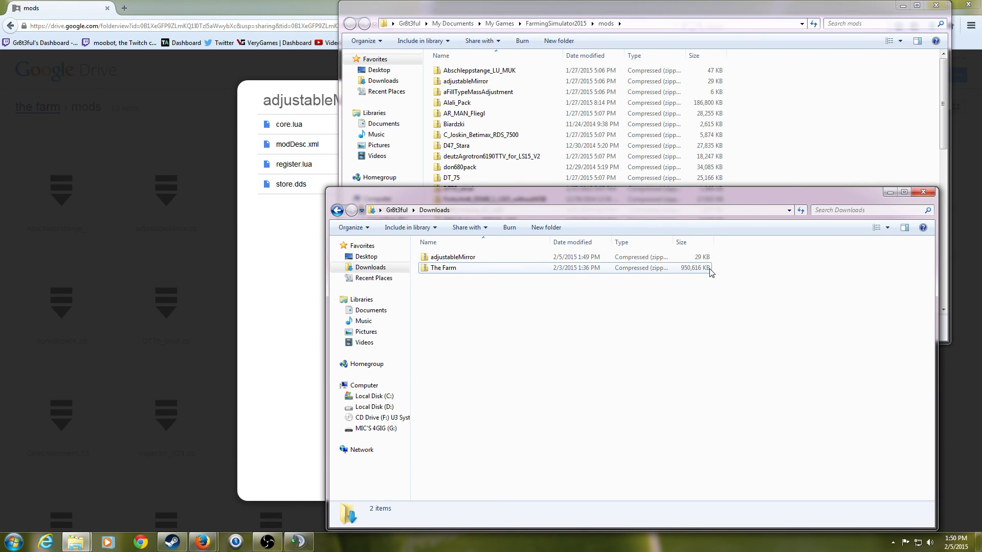
Bring the Downloads window in front of the mods folder window
left_click(451, 257)
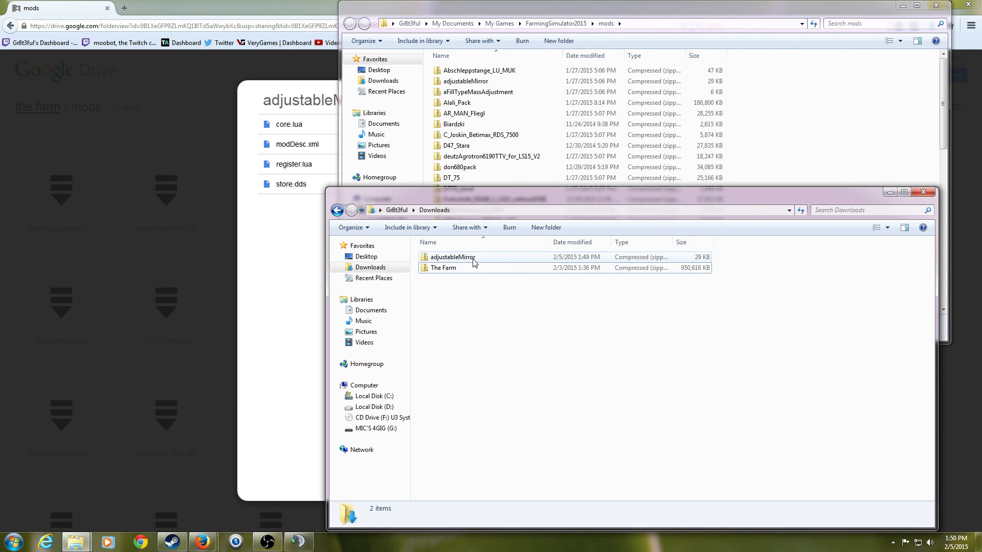
mouse_move(466, 260)
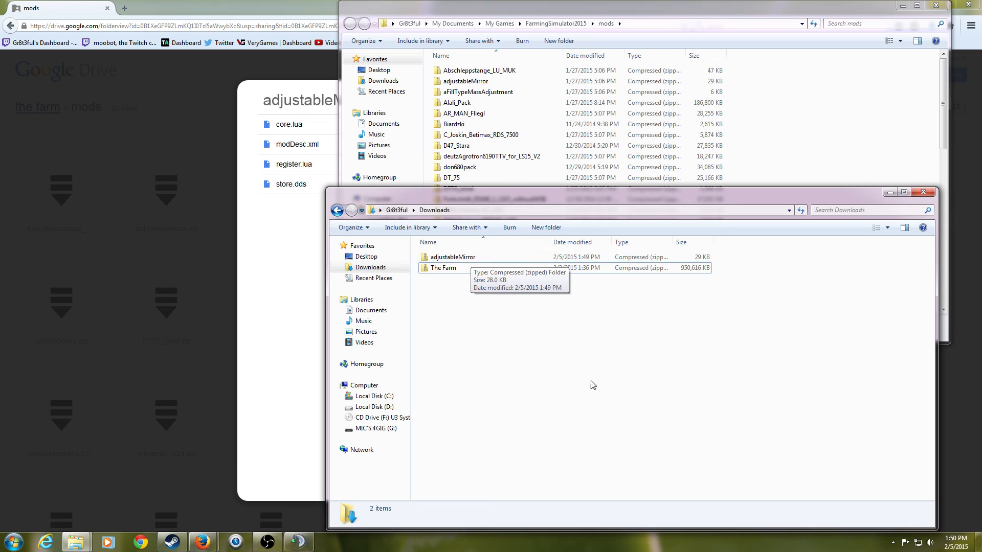
mouse_move(639, 405)
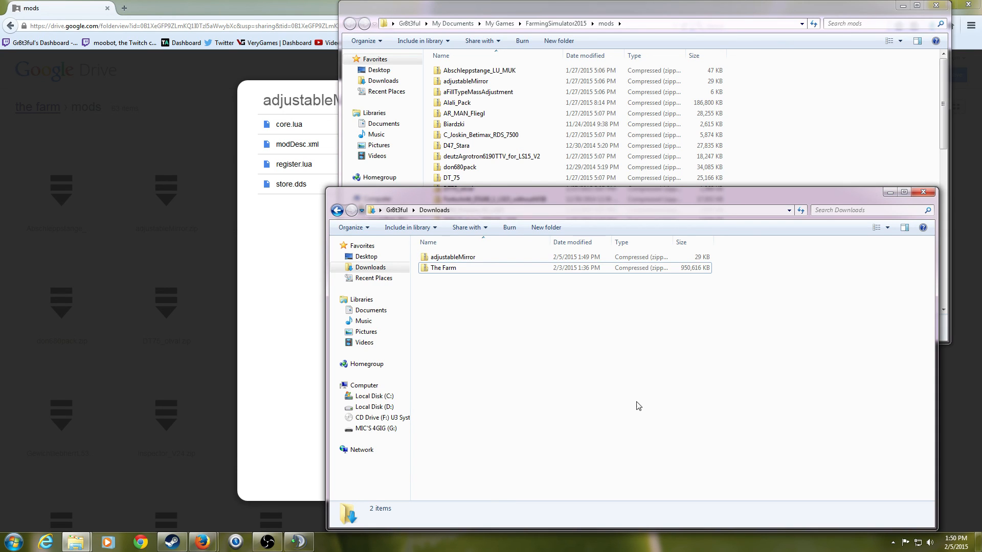
mouse_move(810, 472)
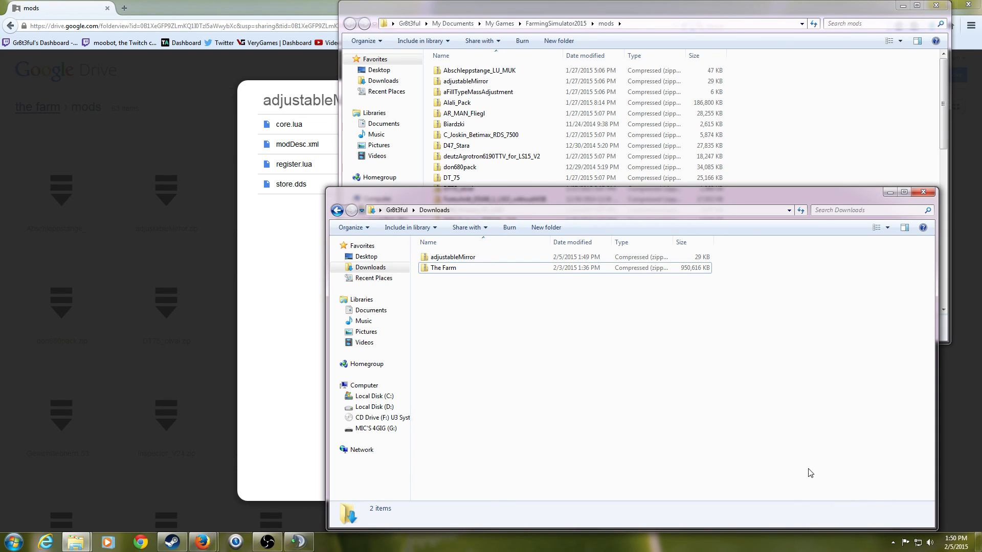